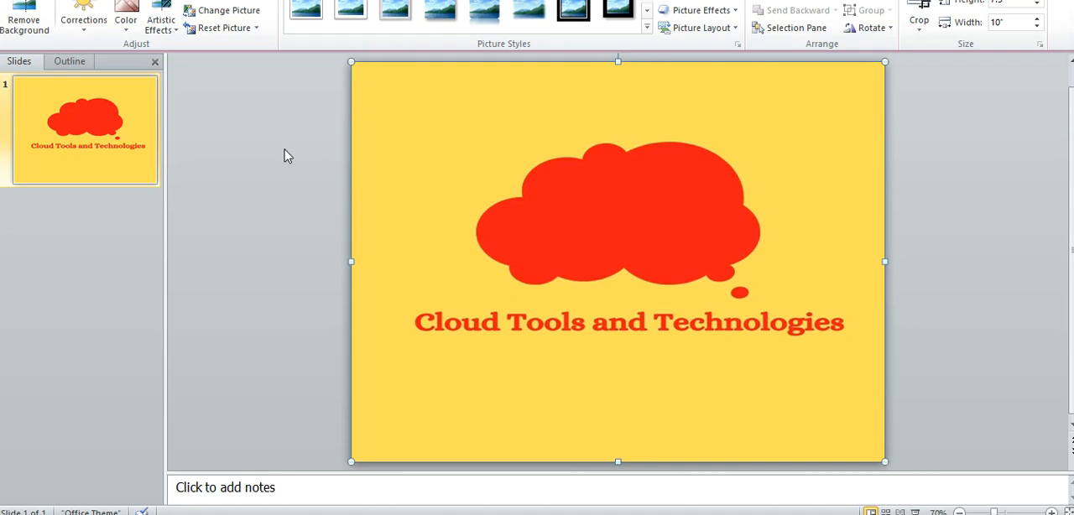
pyautogui.moveTo(556, 368)
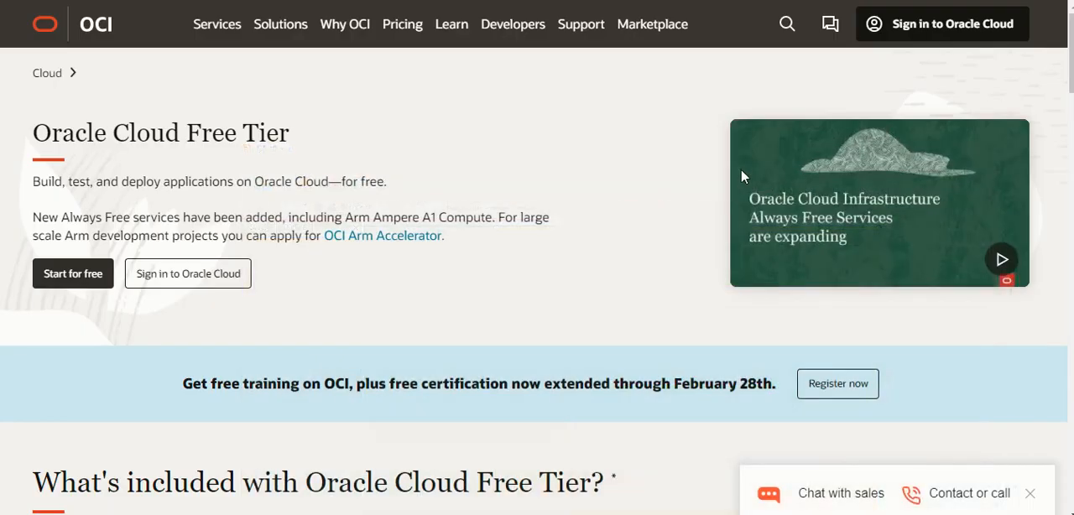
pyautogui.moveTo(986, 107)
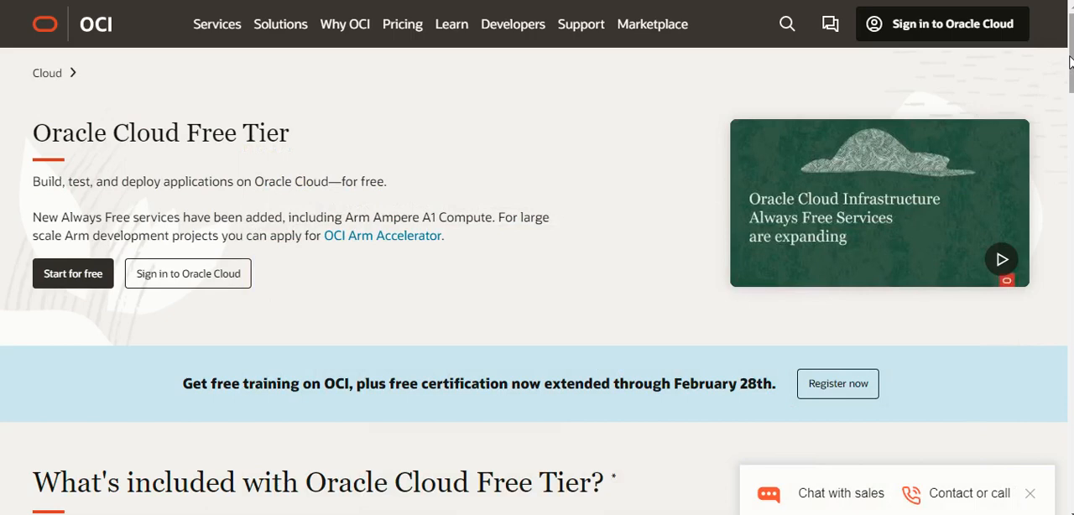
# Step: Scroll the Free Tier page to the AWS comparison showing '2 Autonomous Databases, 20 GB each'
pyautogui.scroll(-3)
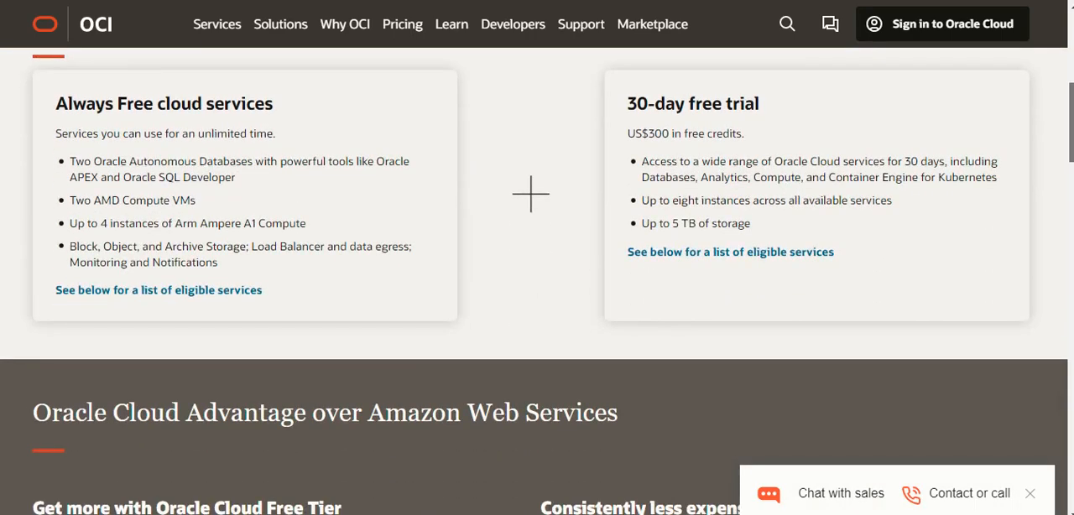
pyautogui.scroll(-3)
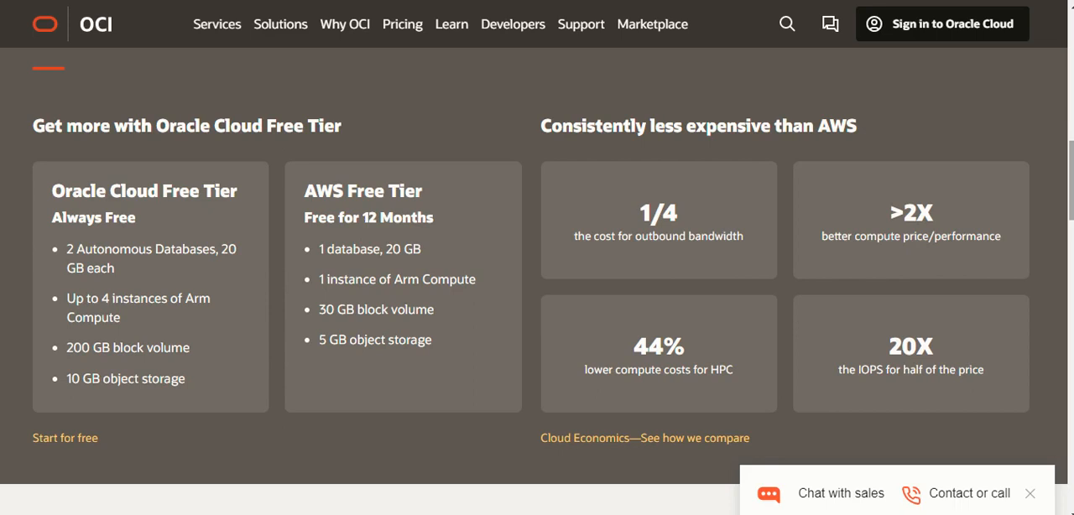
pyautogui.moveTo(387, 209)
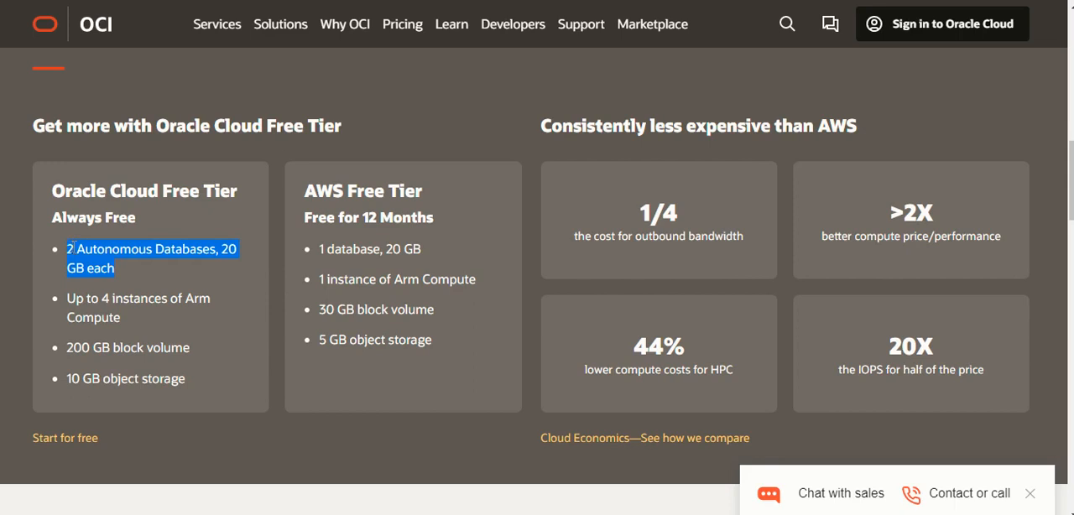
pyautogui.moveTo(405, 9)
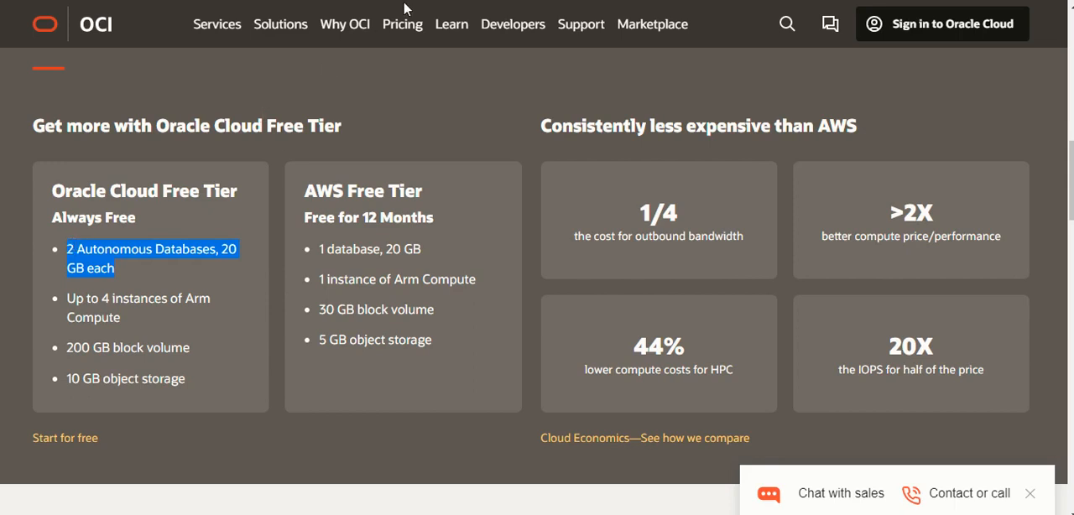
pyautogui.moveTo(401, 23)
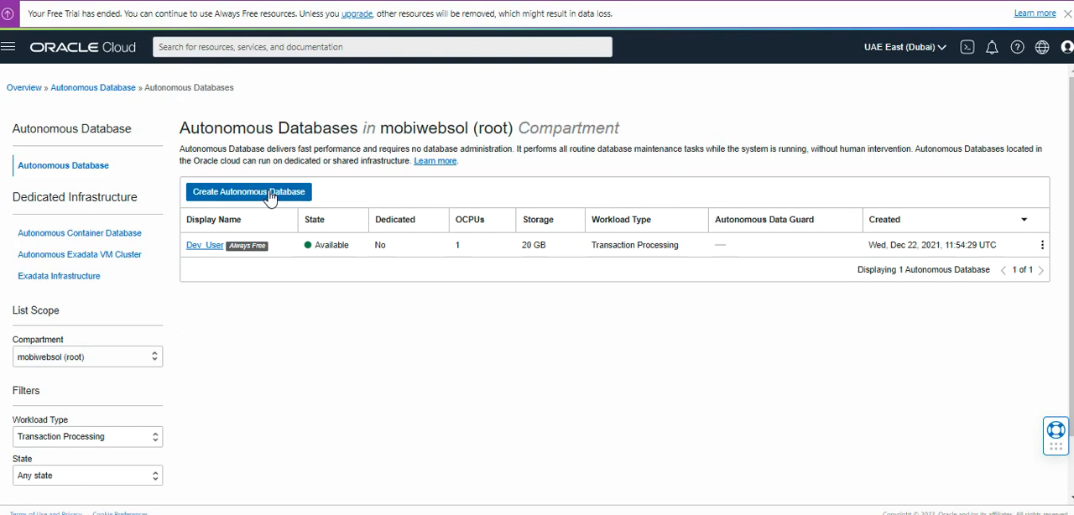
pyautogui.moveTo(265, 197)
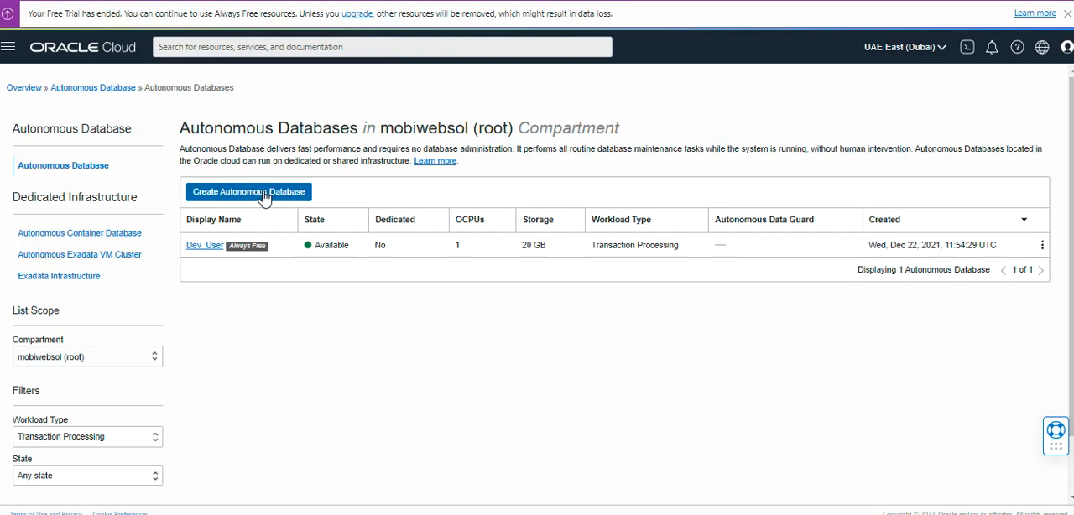
pyautogui.moveTo(270, 195)
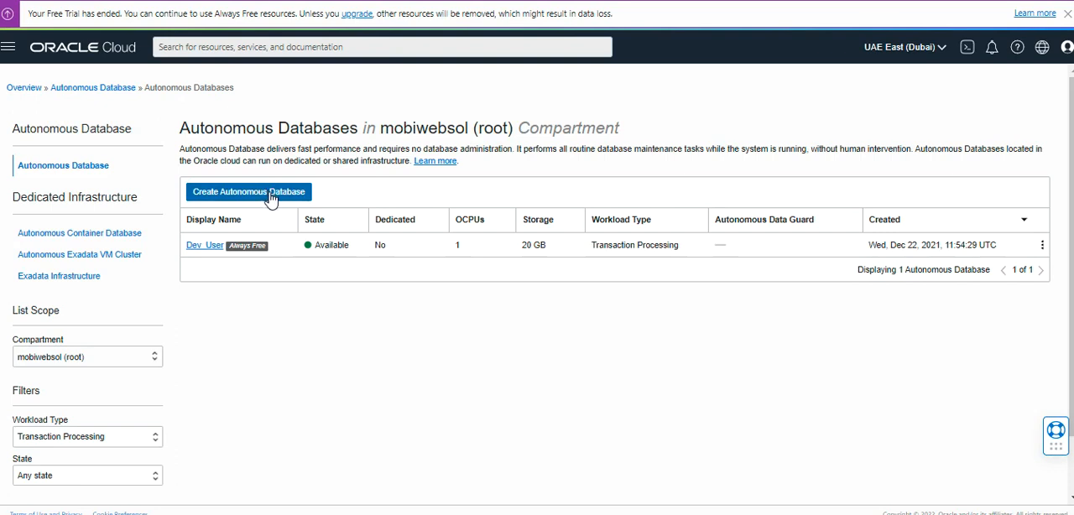
# Step: Open the Create Autonomous Database form from the Autonomous Databases list
pyautogui.click(248, 191)
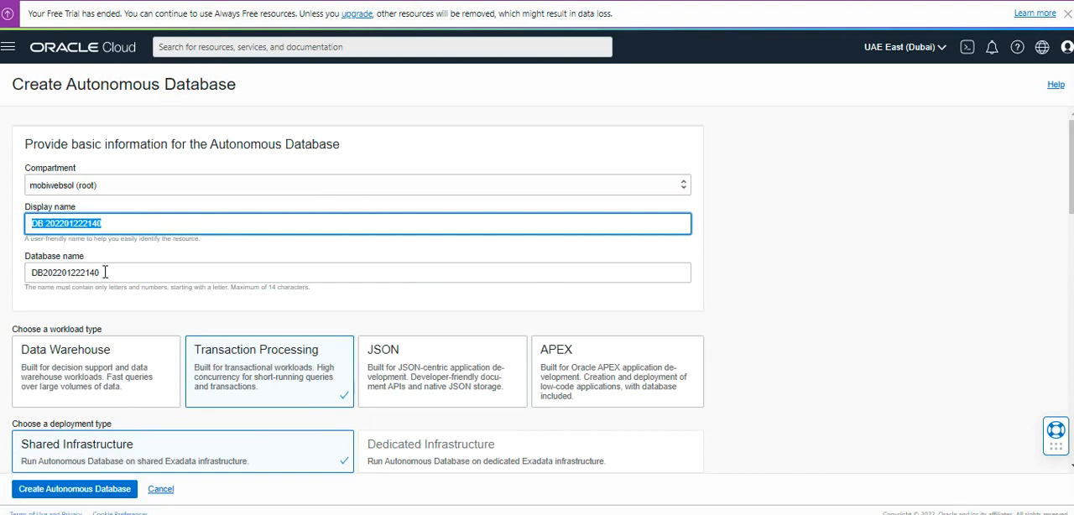
pyautogui.click(359, 272)
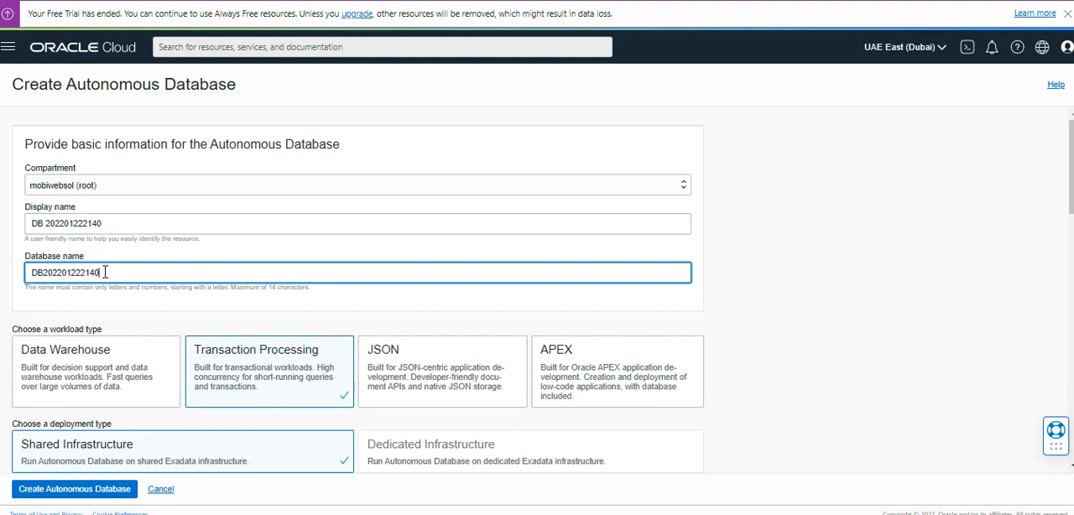
pyautogui.moveTo(270, 360)
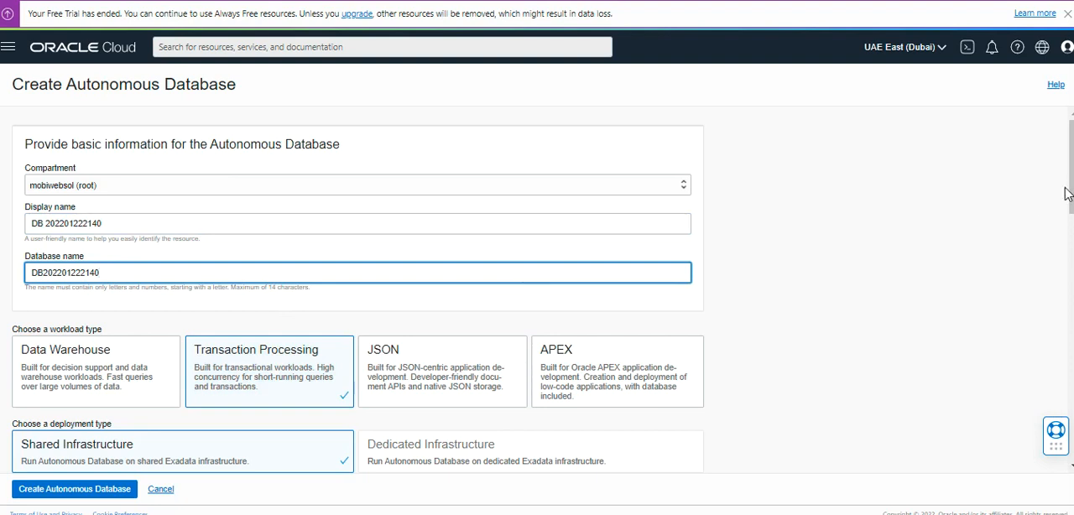
pyautogui.scroll(-3)
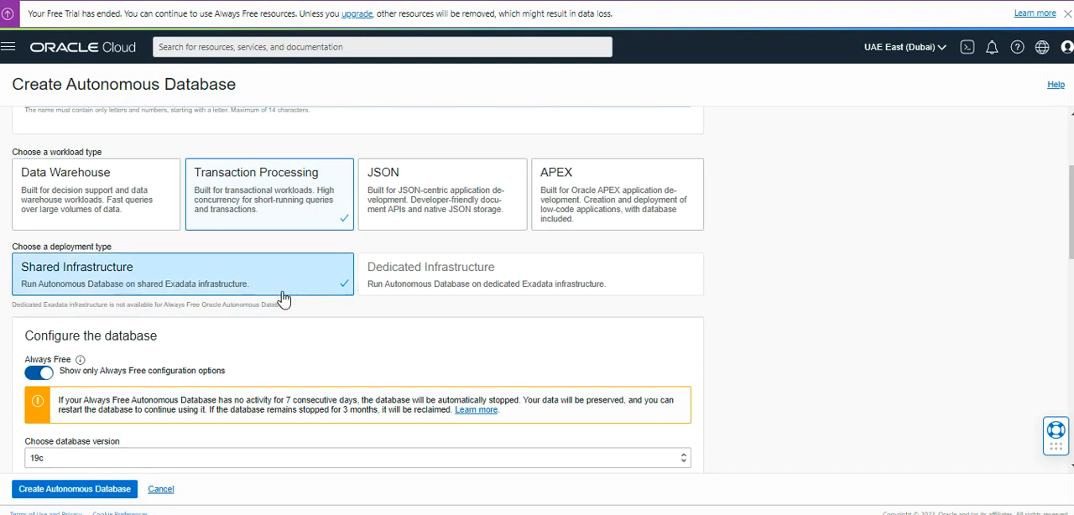
pyautogui.moveTo(518, 250)
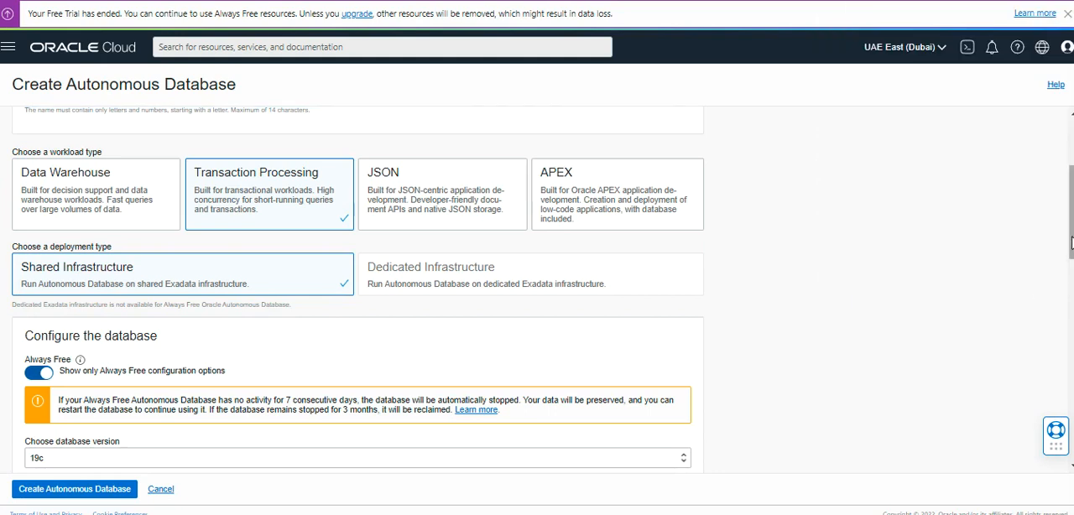
pyautogui.scroll(-3)
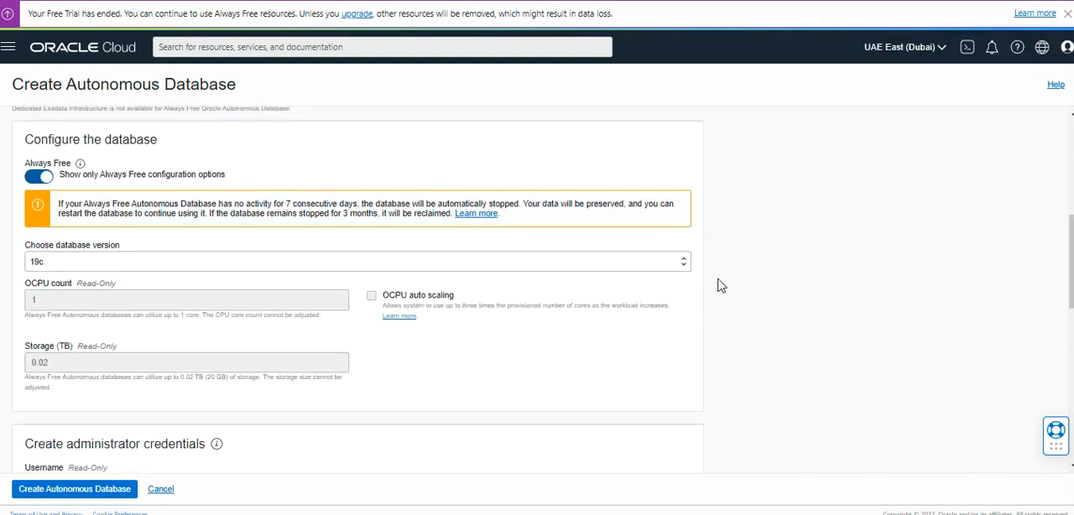
pyautogui.click(353, 261)
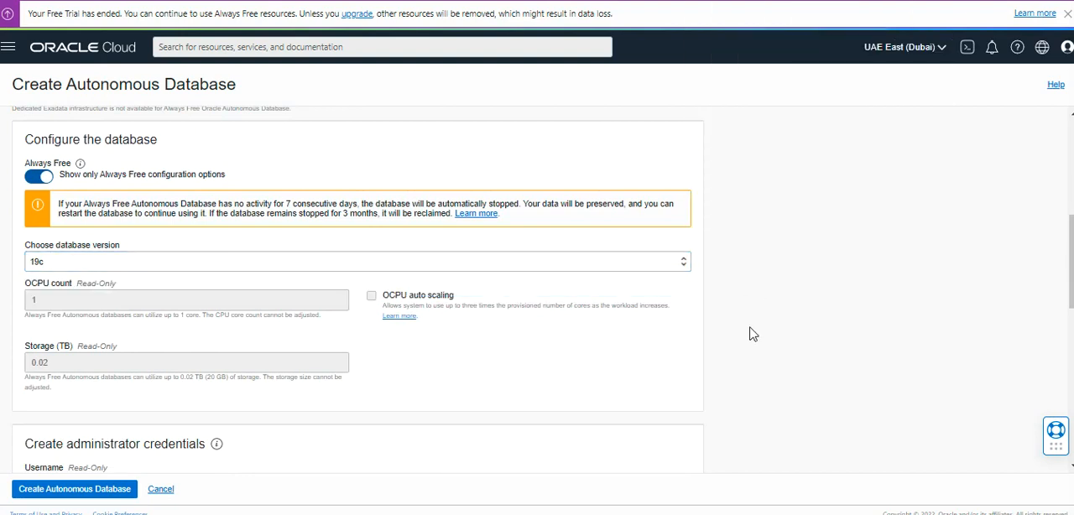
pyautogui.moveTo(472, 323)
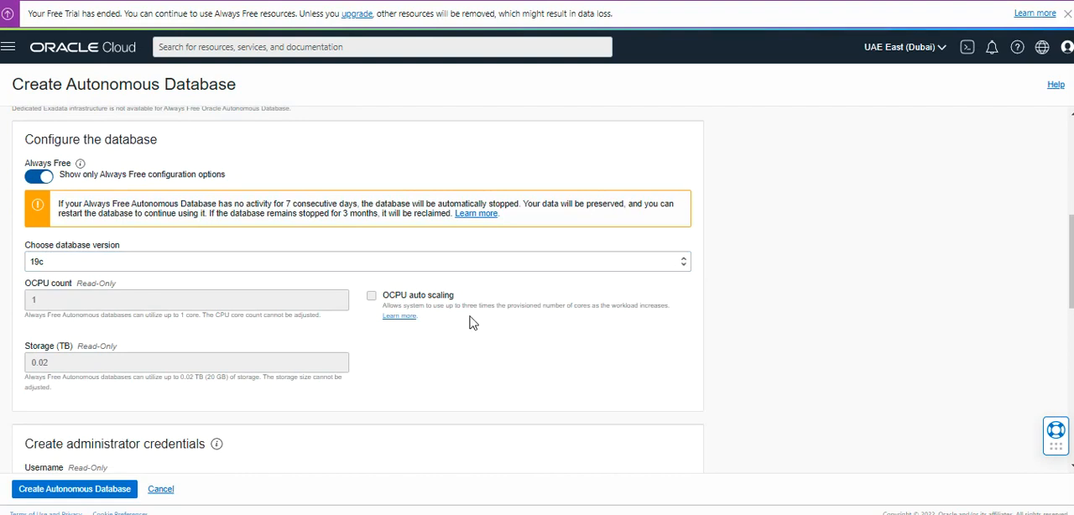
pyautogui.moveTo(74, 490)
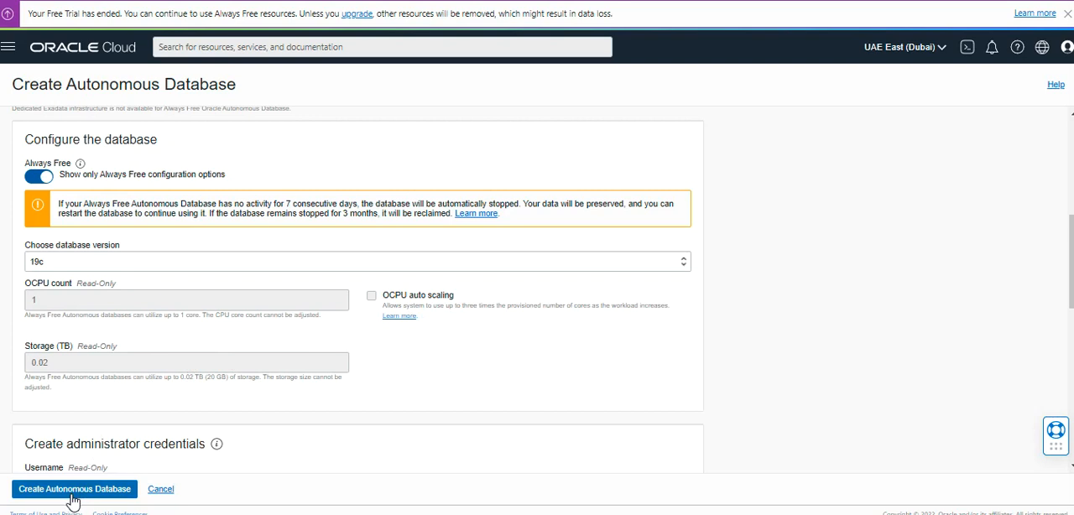
pyautogui.moveTo(264, 389)
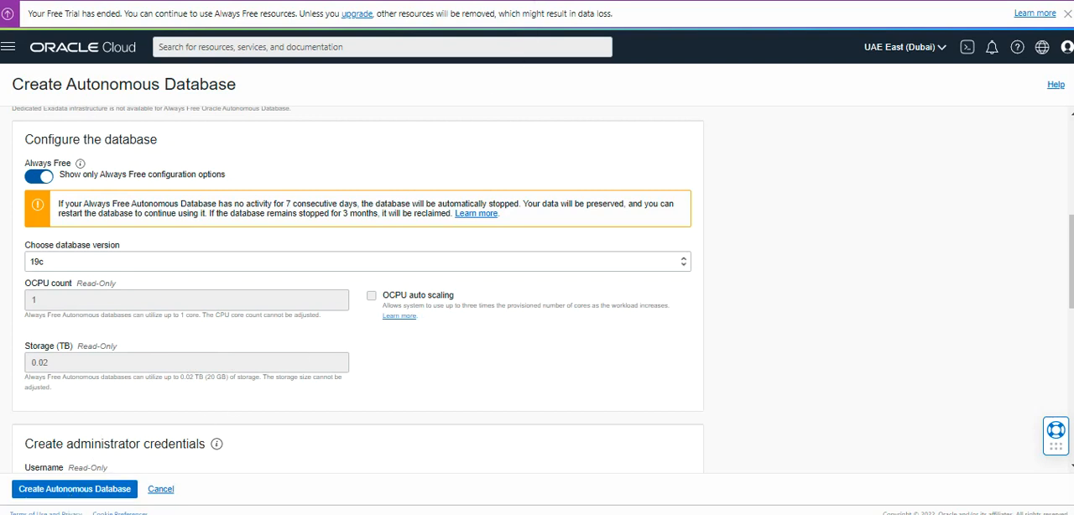
pyautogui.click(73, 488)
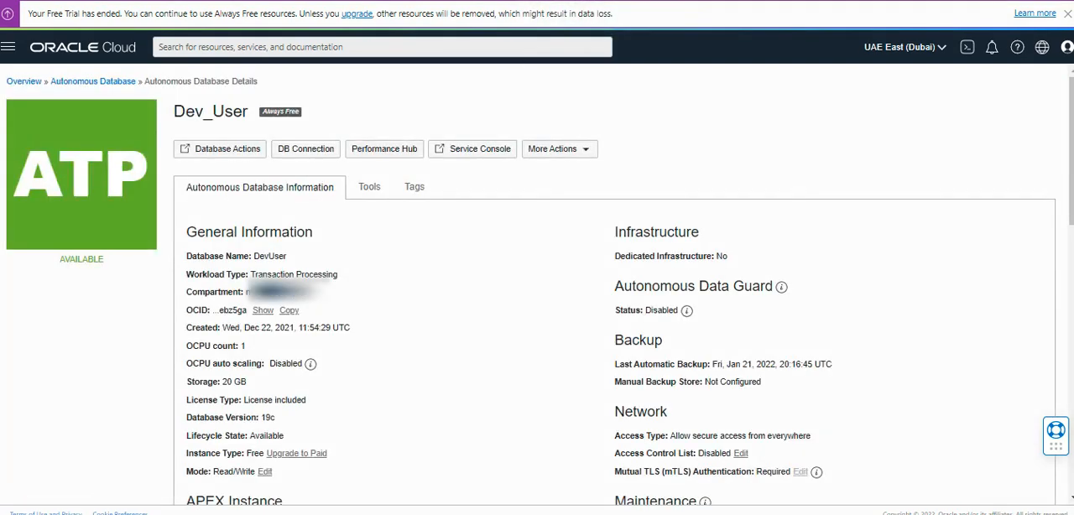
pyautogui.moveTo(558, 163)
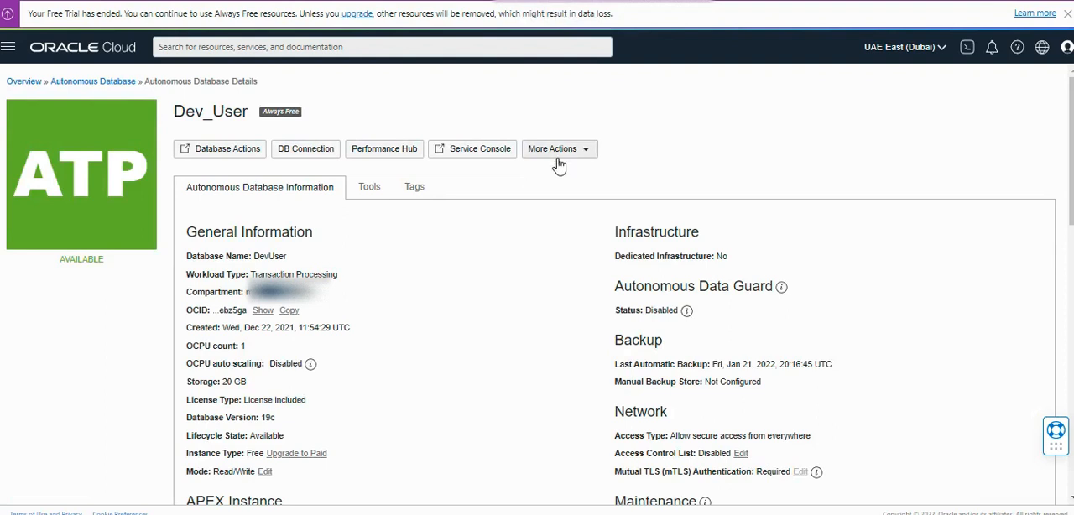
pyautogui.moveTo(291, 269)
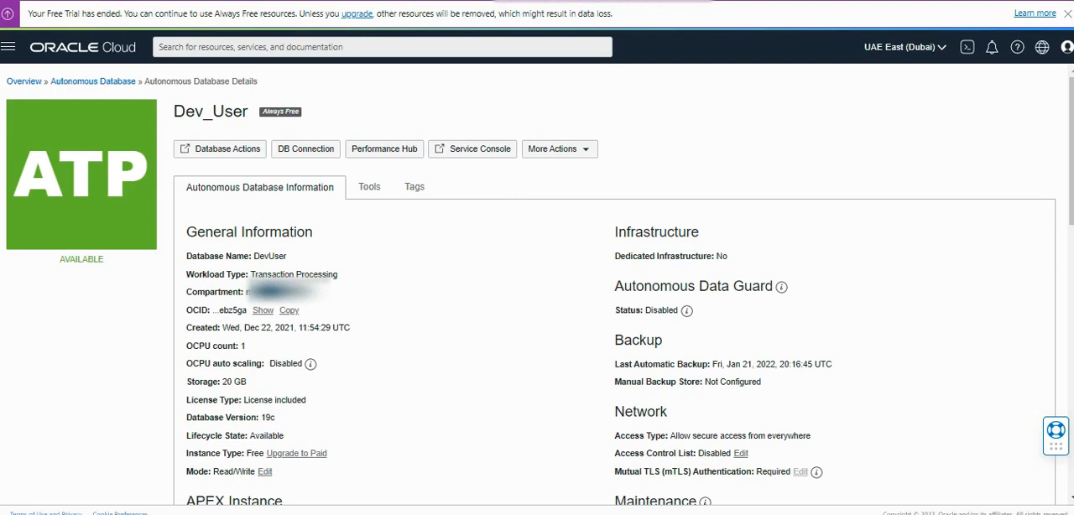
pyautogui.moveTo(1043, 168)
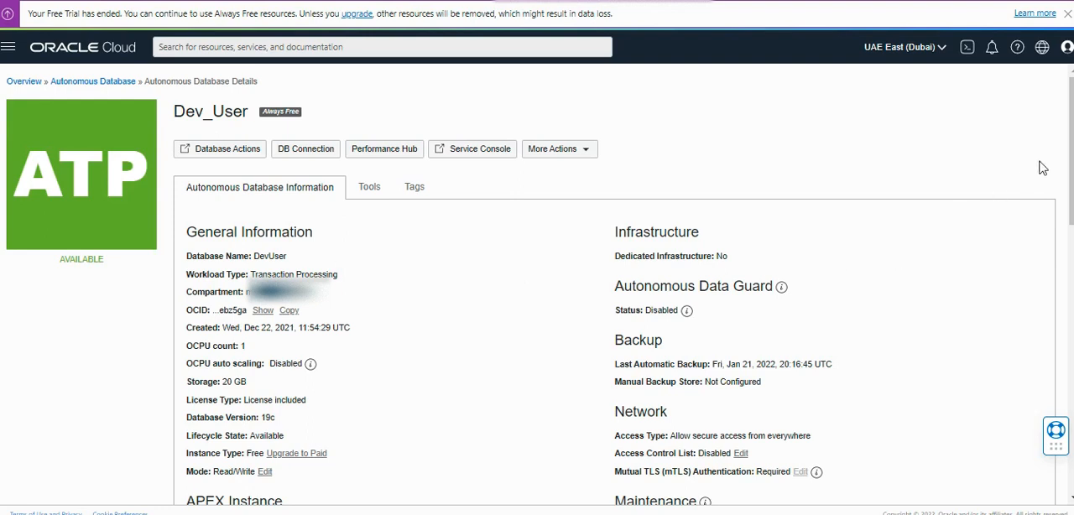
pyautogui.rightClick(1044, 167)
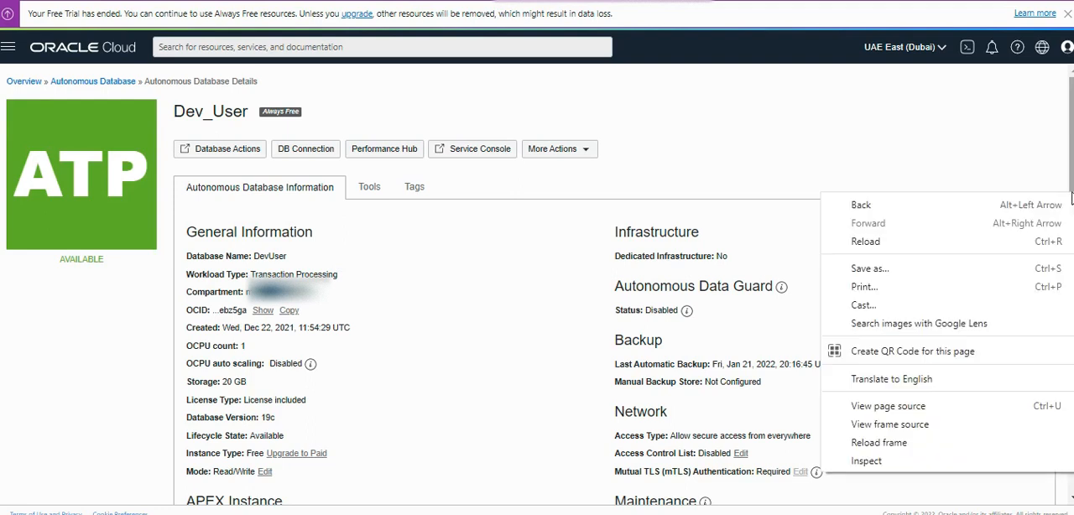
pyautogui.moveTo(211, 391)
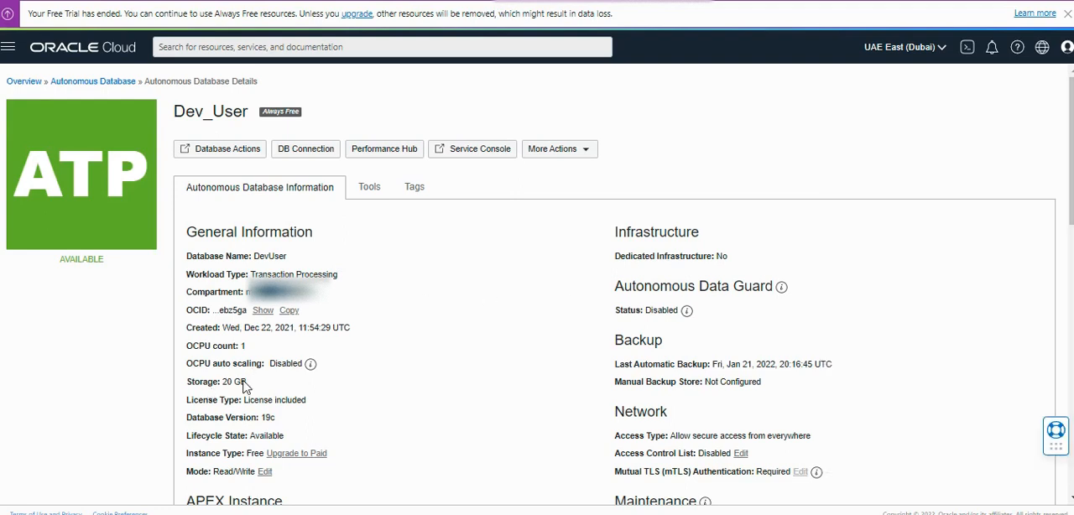
pyautogui.doubleClick(216, 381)
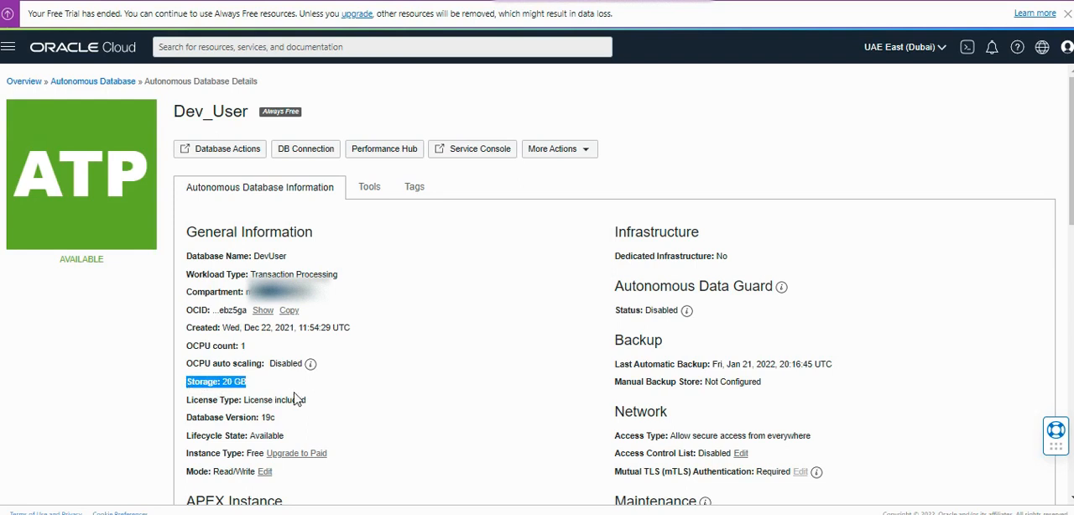
pyautogui.moveTo(294, 399)
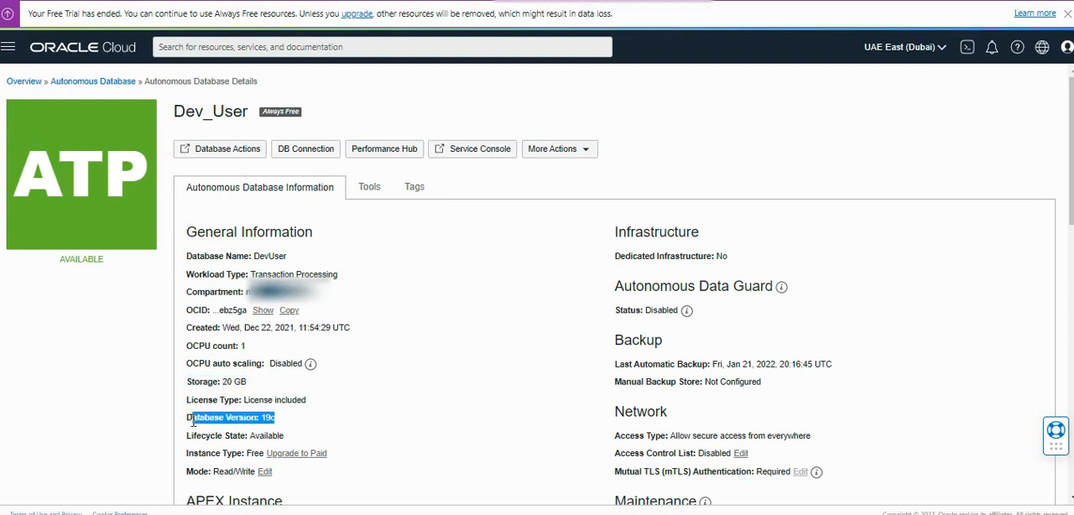
pyautogui.moveTo(189, 465)
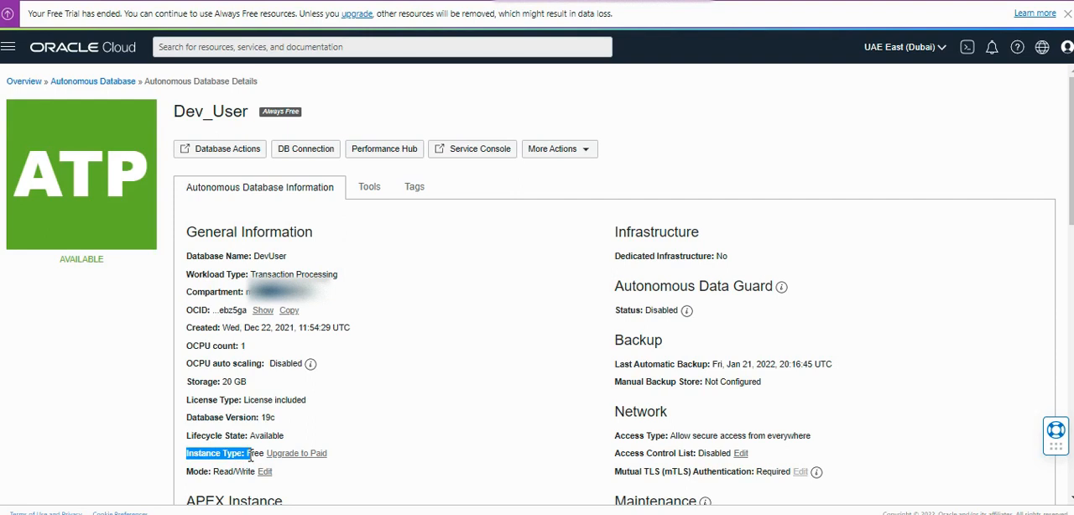
pyautogui.moveTo(518, 312)
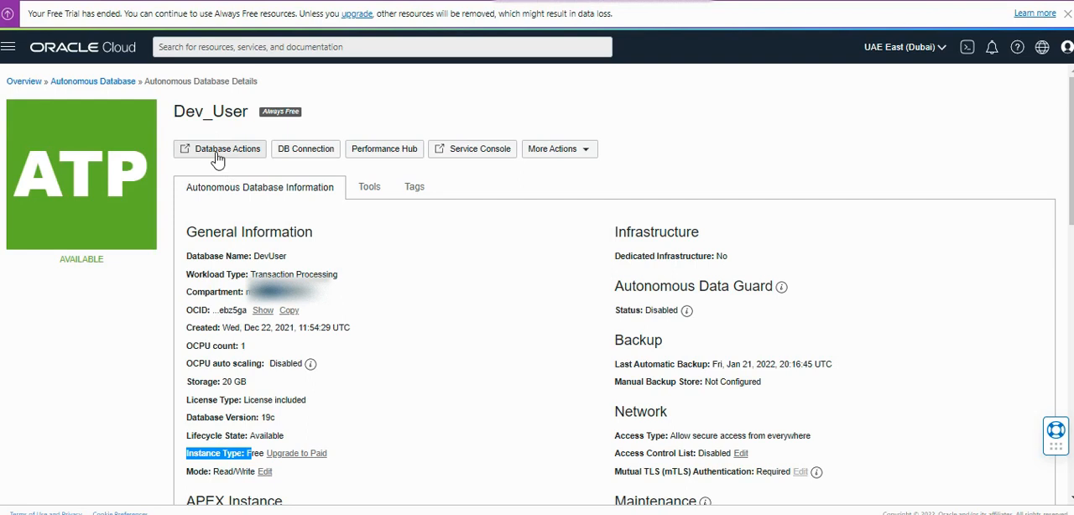
# Step: Launch Database Actions for Dev_User and open the SQL worksheet from the Launchpad
pyautogui.click(220, 148)
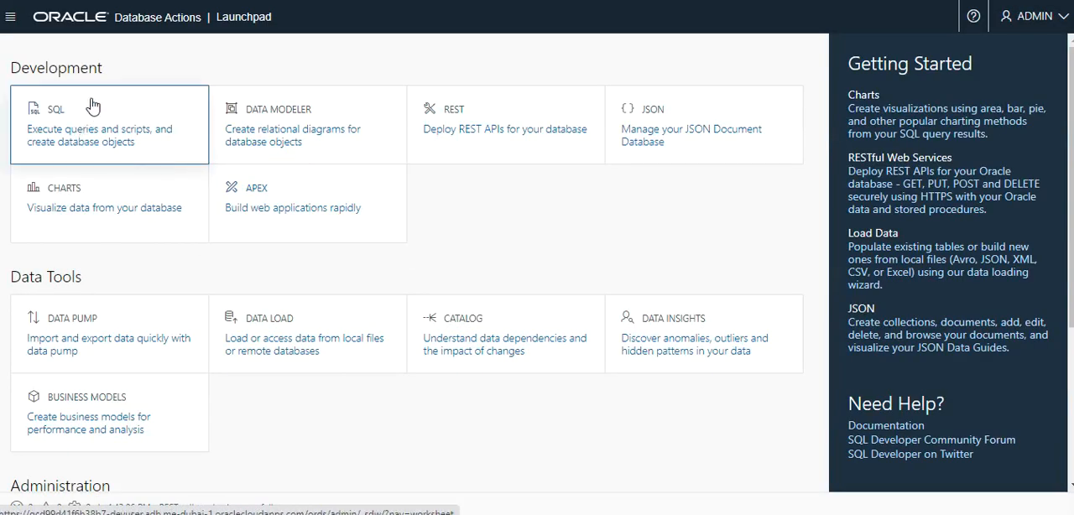
pyautogui.moveTo(165, 136)
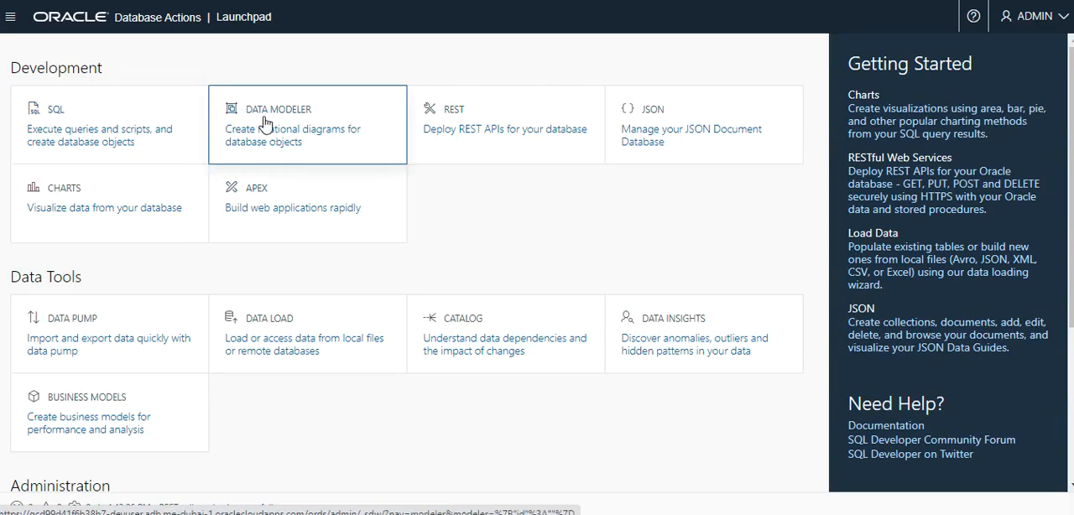
pyautogui.moveTo(663, 126)
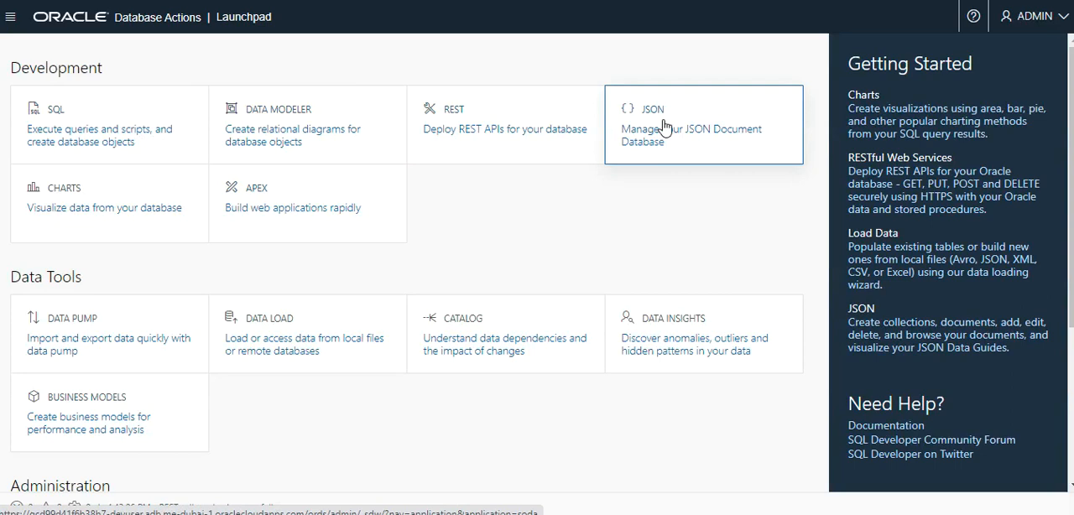
pyautogui.moveTo(254, 228)
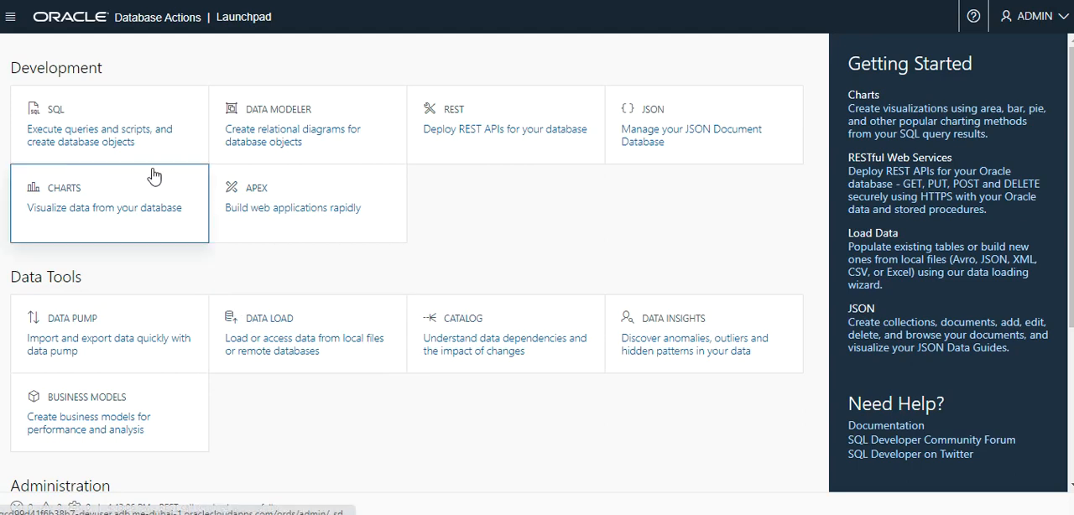
pyautogui.moveTo(139, 134)
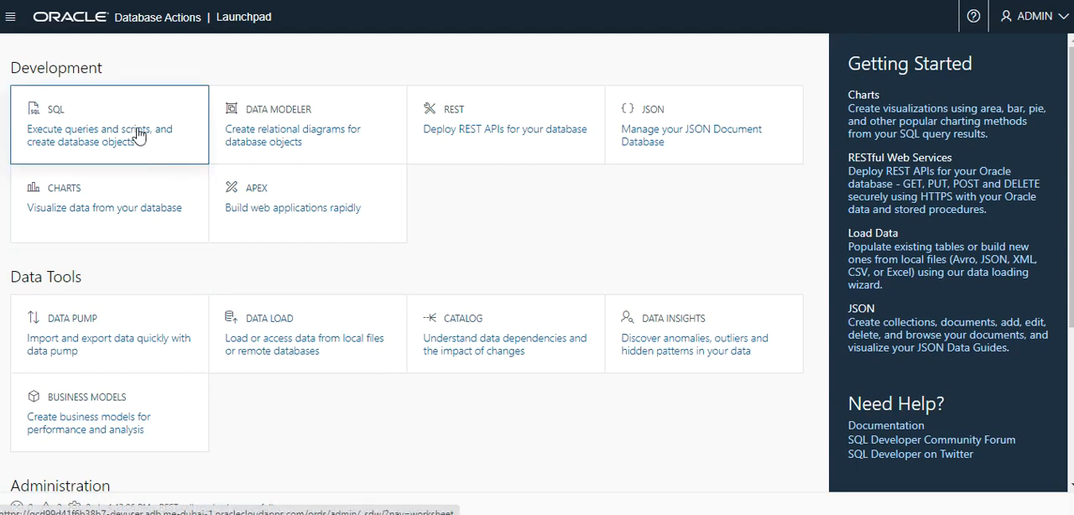
pyautogui.click(109, 124)
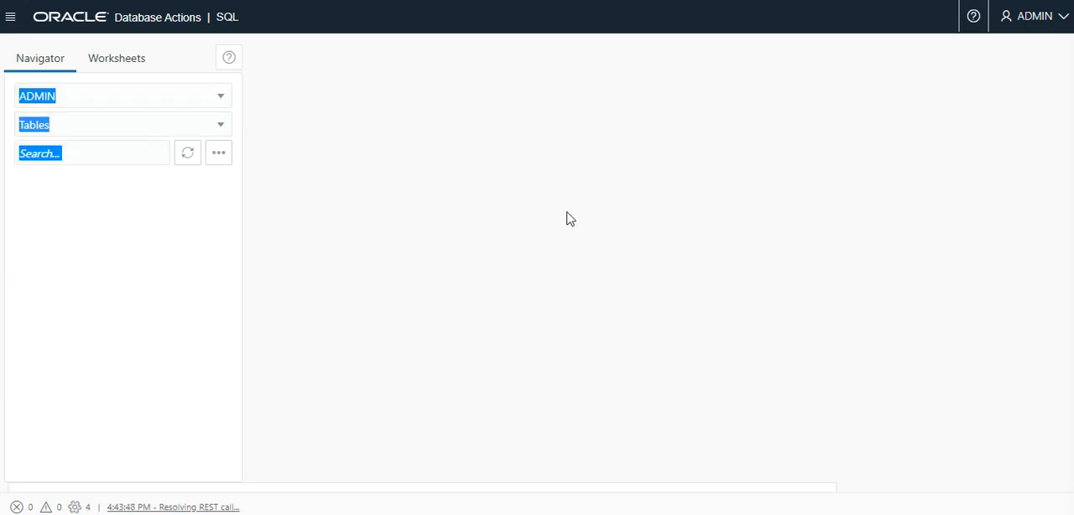
pyautogui.click(116, 58)
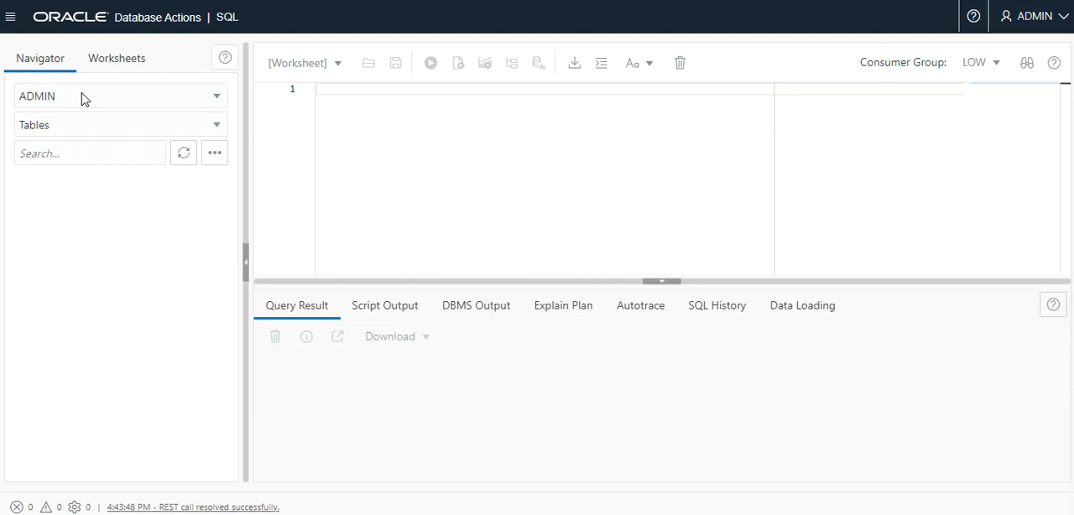
pyautogui.click(120, 96)
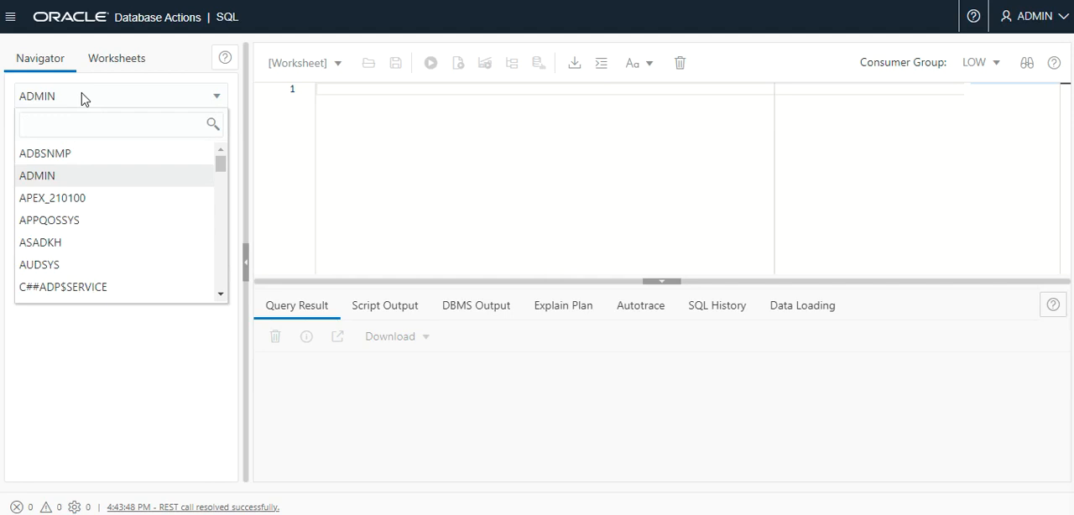
pyautogui.click(37, 175)
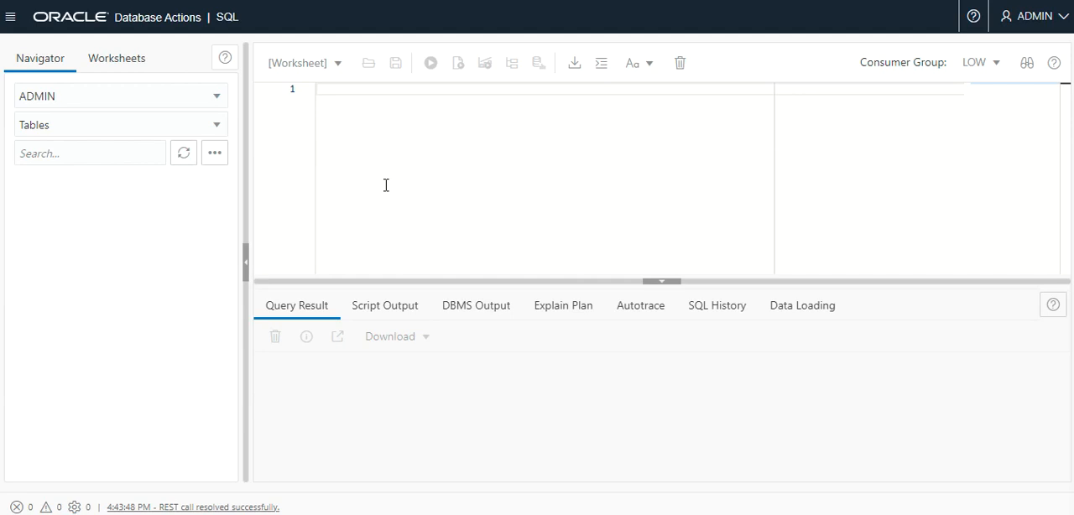
pyautogui.moveTo(358, 148)
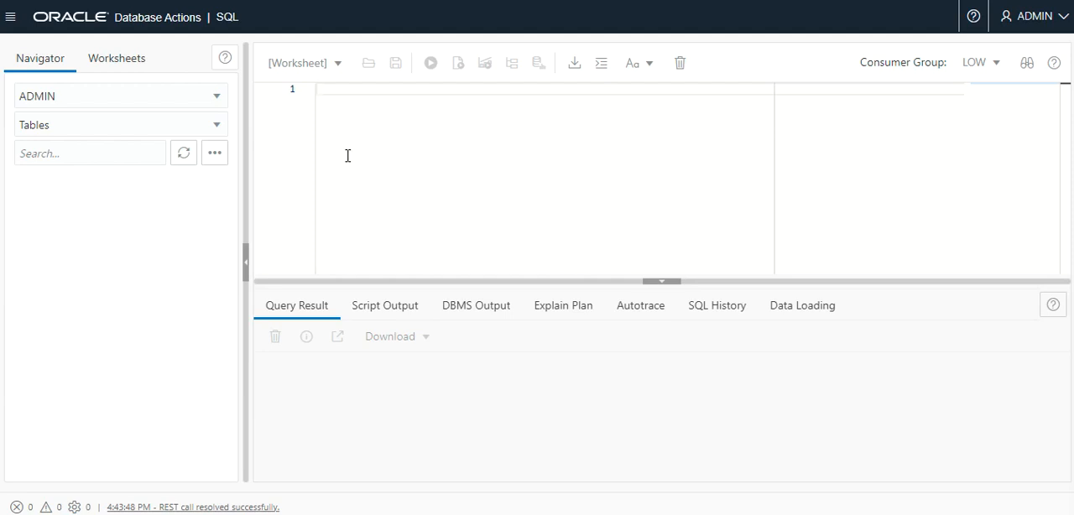
pyautogui.moveTo(478, 262)
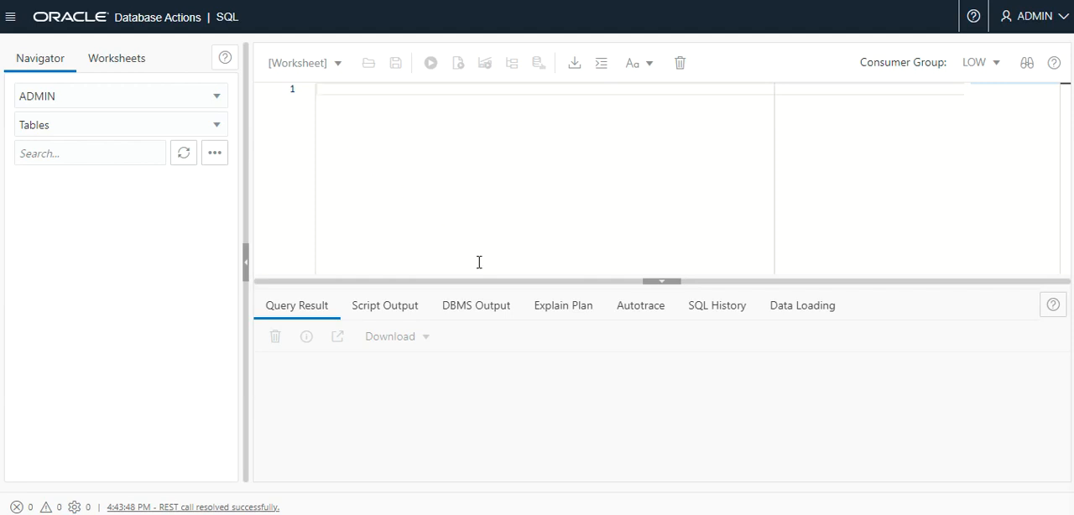